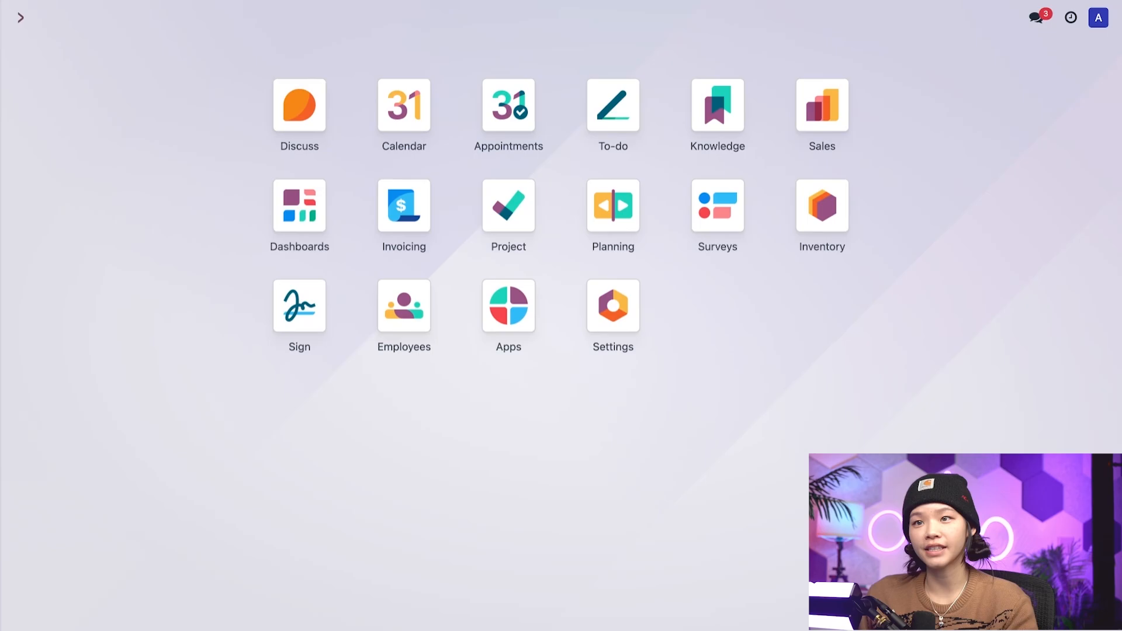
{"action": "mouse_move", "coordinate": [830, 219]}
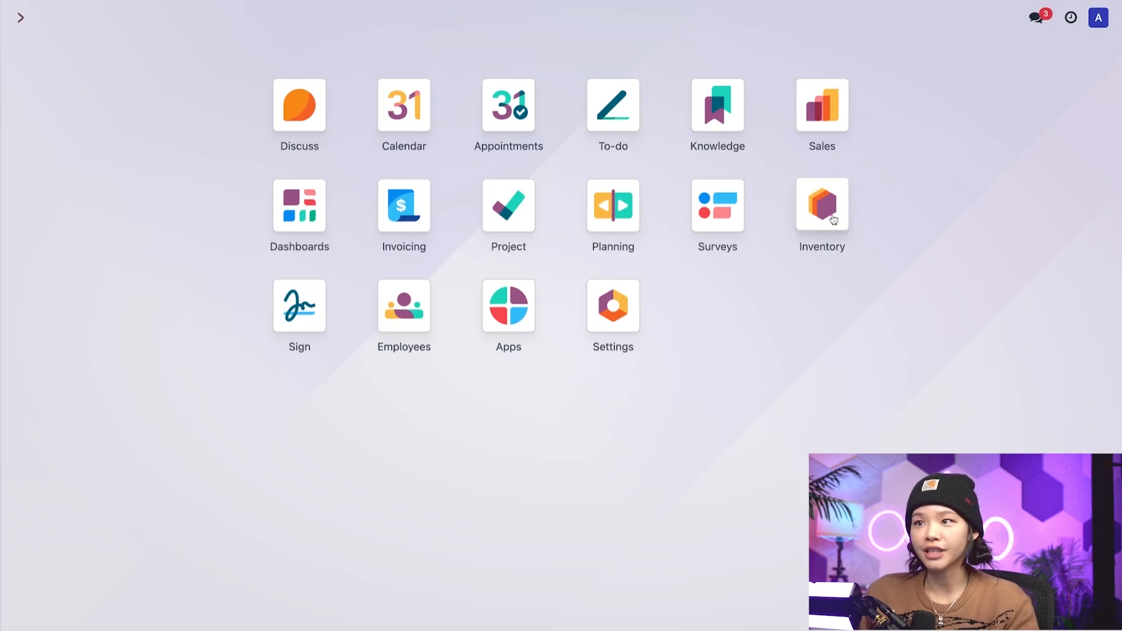
- Go into the Inventory app and reach its Configuration > Settings page
{"action": "left_click", "coordinate": [822, 206]}
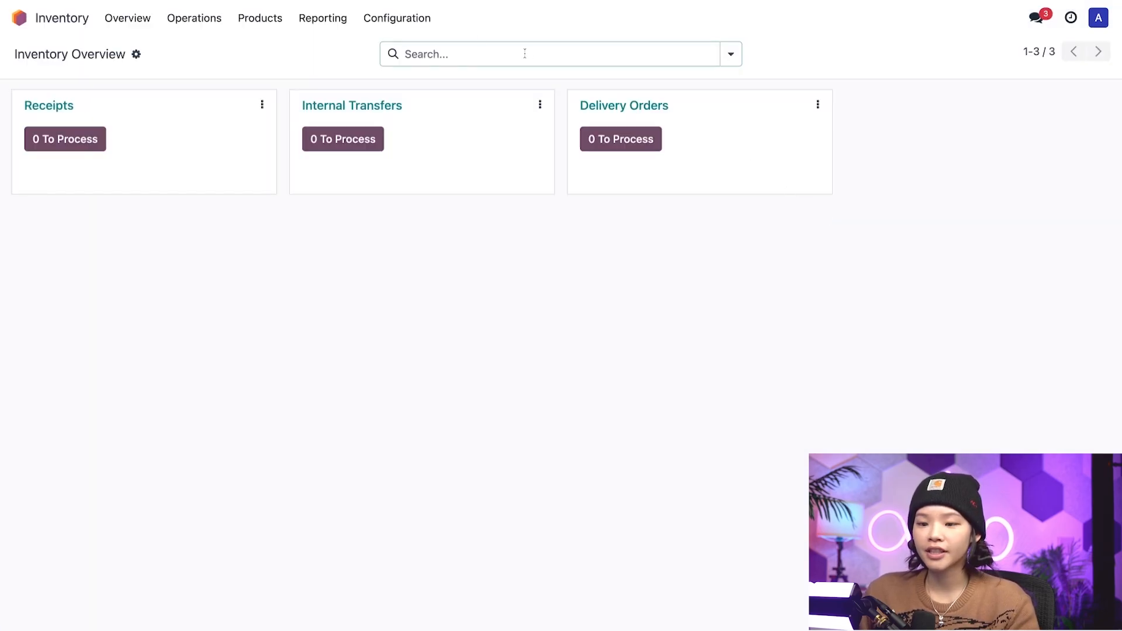
{"action": "left_click", "coordinate": [396, 18]}
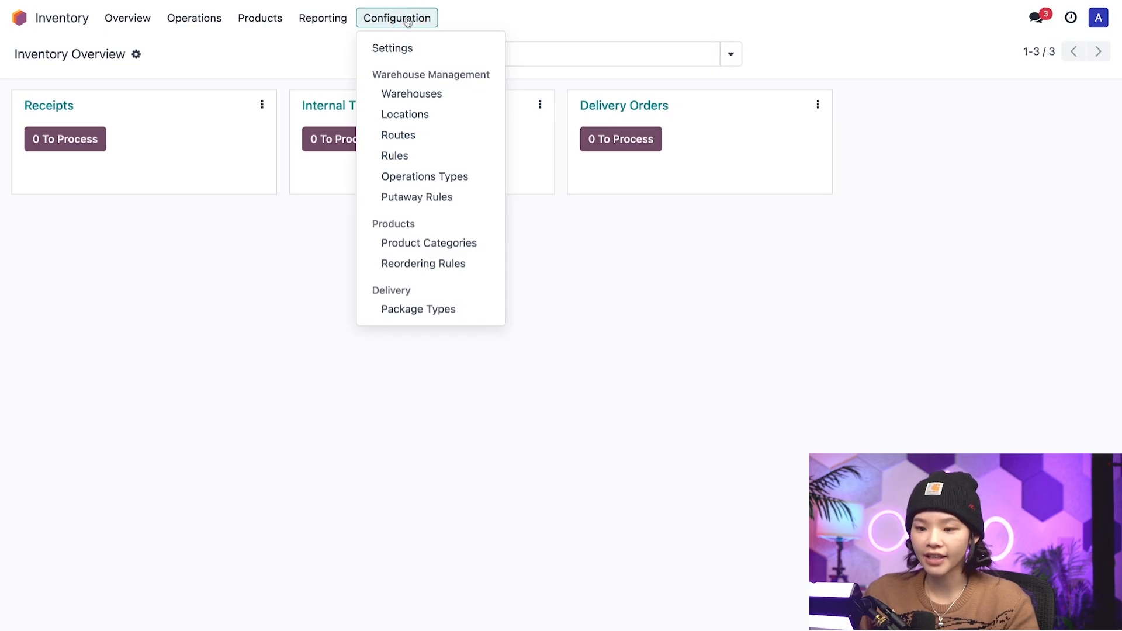
{"action": "left_click", "coordinate": [392, 48]}
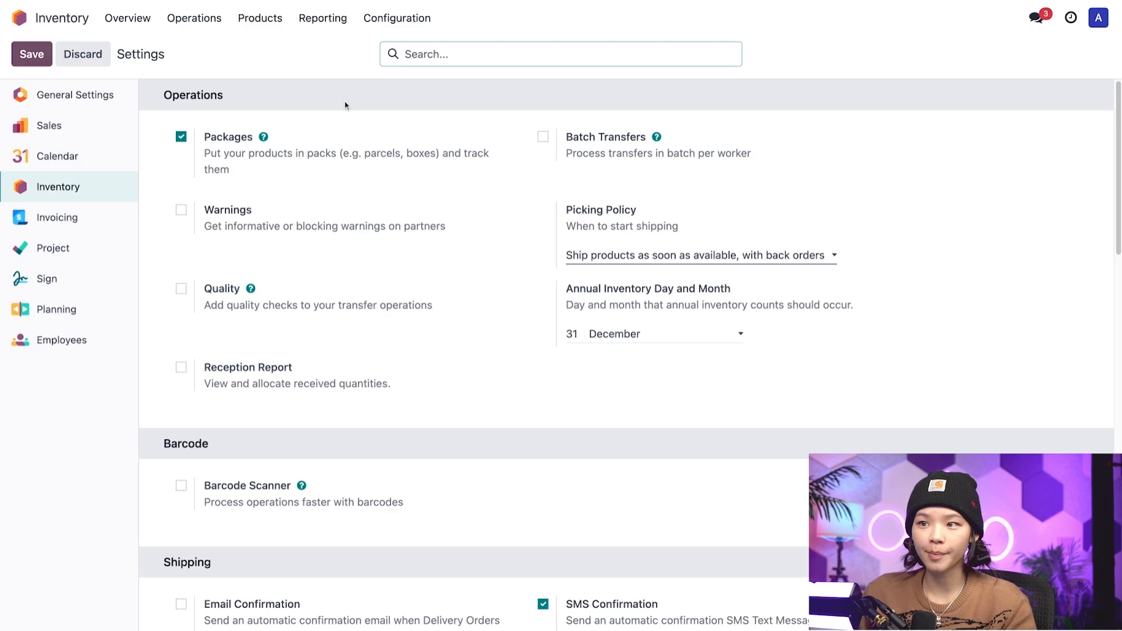
{"action": "mouse_move", "coordinate": [407, 166]}
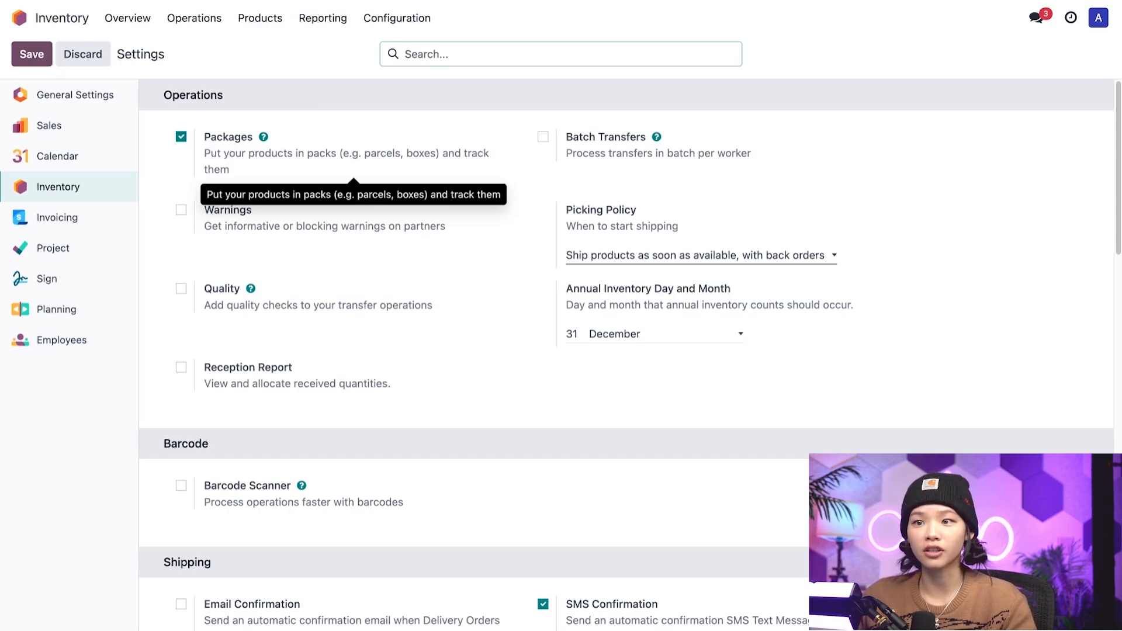
{"action": "scroll", "scroll_direction": "down", "scroll_amount": 3}
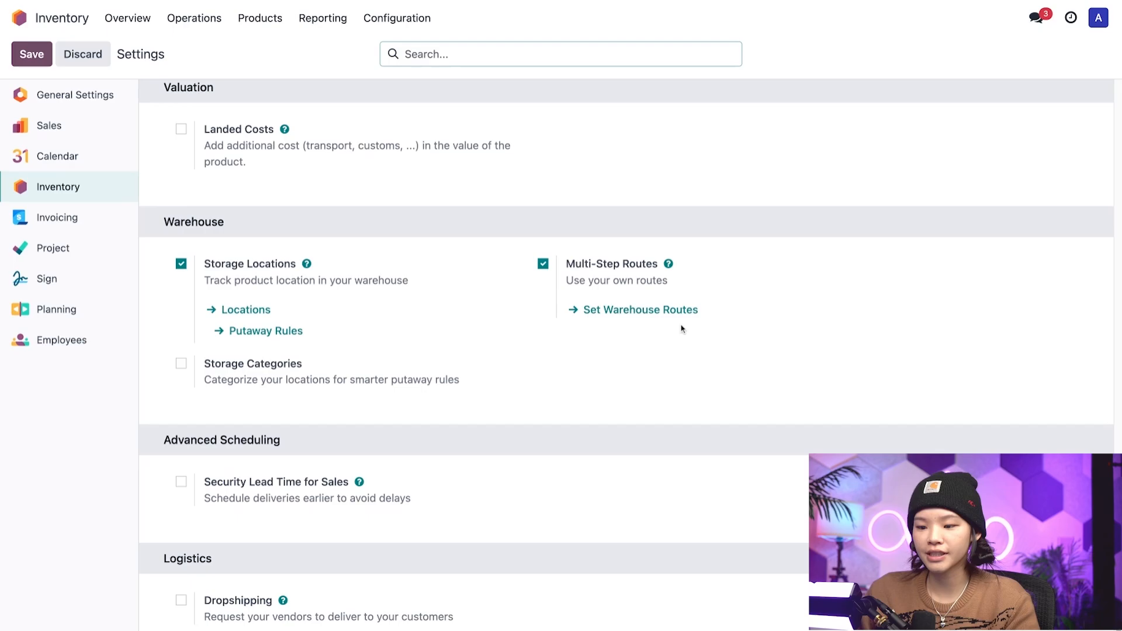
{"action": "mouse_move", "coordinate": [668, 263]}
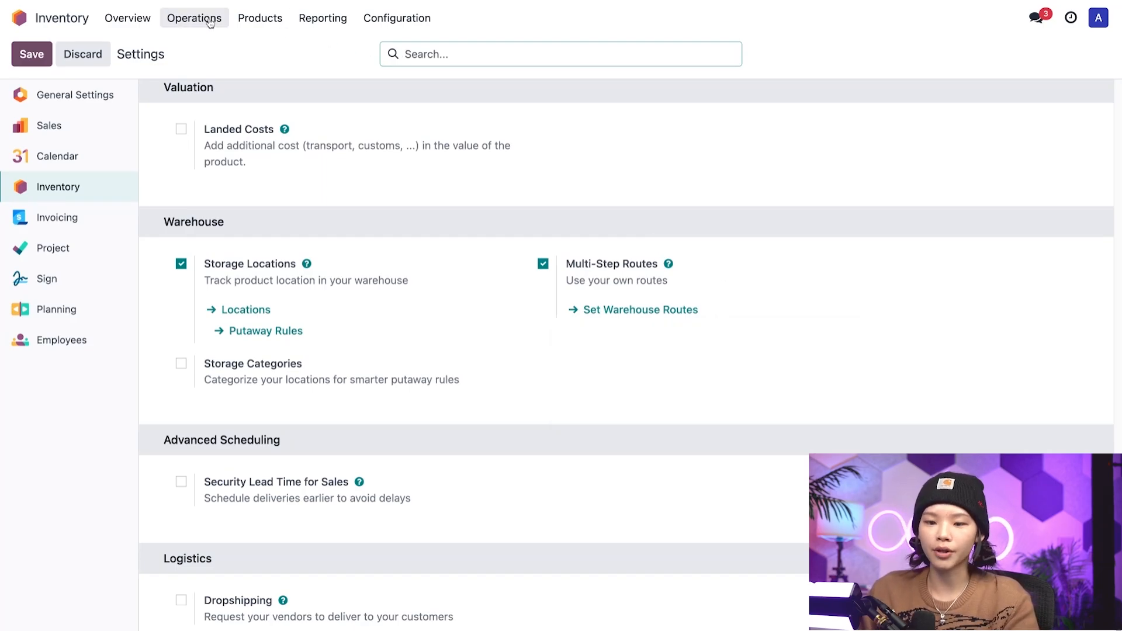
- Show the Physical Inventory counts listing Fridge A's Chocolate Bar packages
{"action": "left_click", "coordinate": [194, 17]}
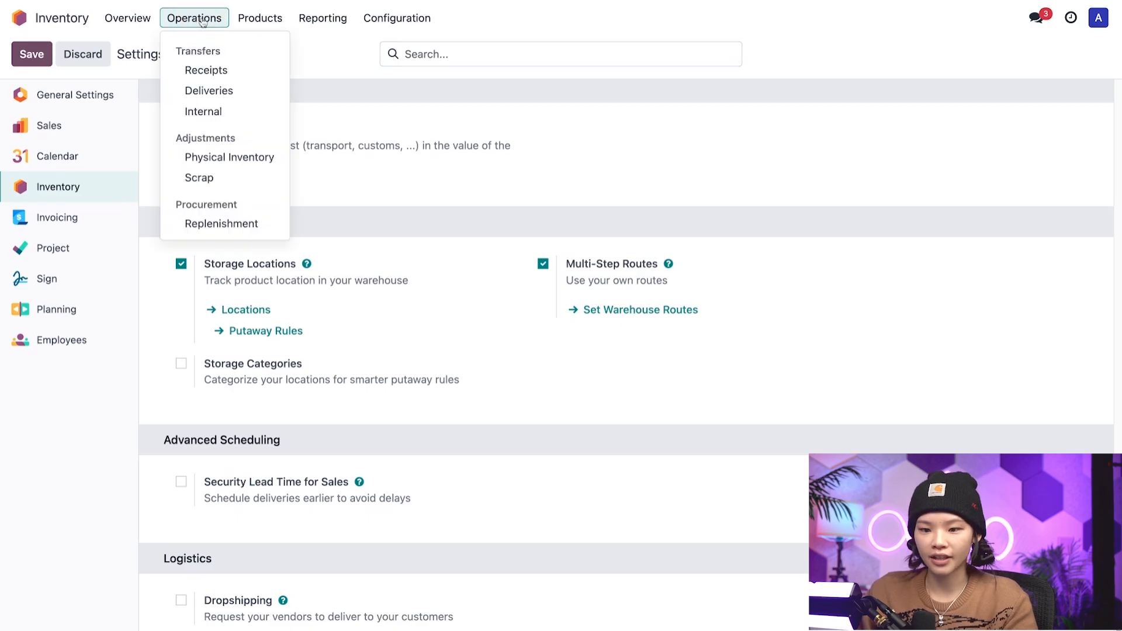
{"action": "left_click", "coordinate": [230, 157]}
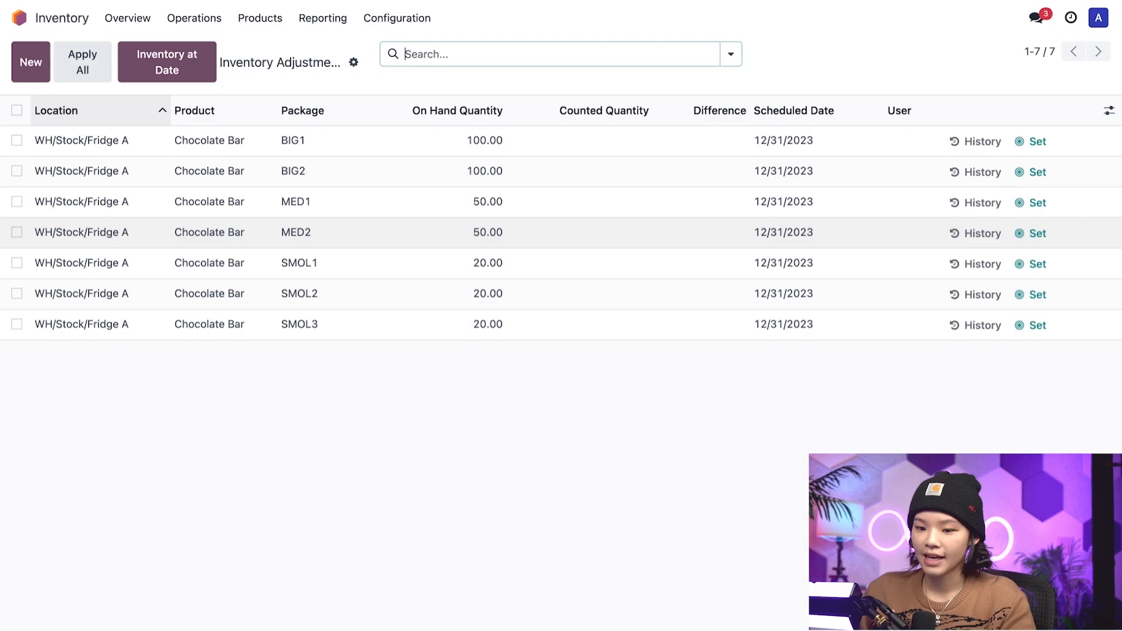
{"action": "mouse_move", "coordinate": [375, 140]}
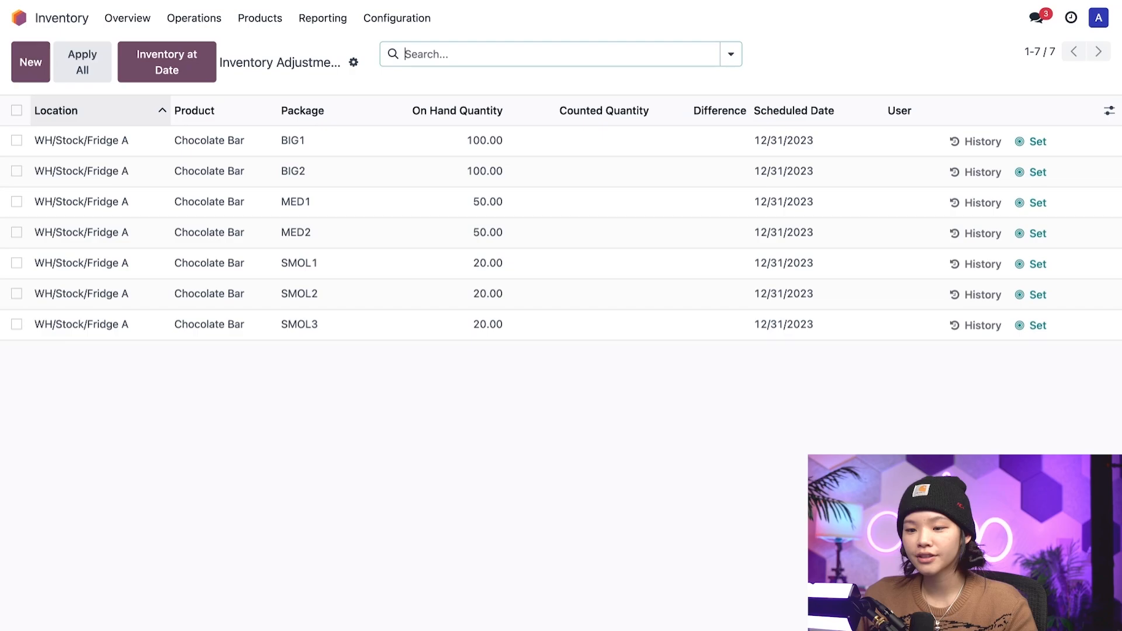
- Reach the WH/Stock/Fridge A location form from Configuration > Locations
{"action": "left_click", "coordinate": [397, 18]}
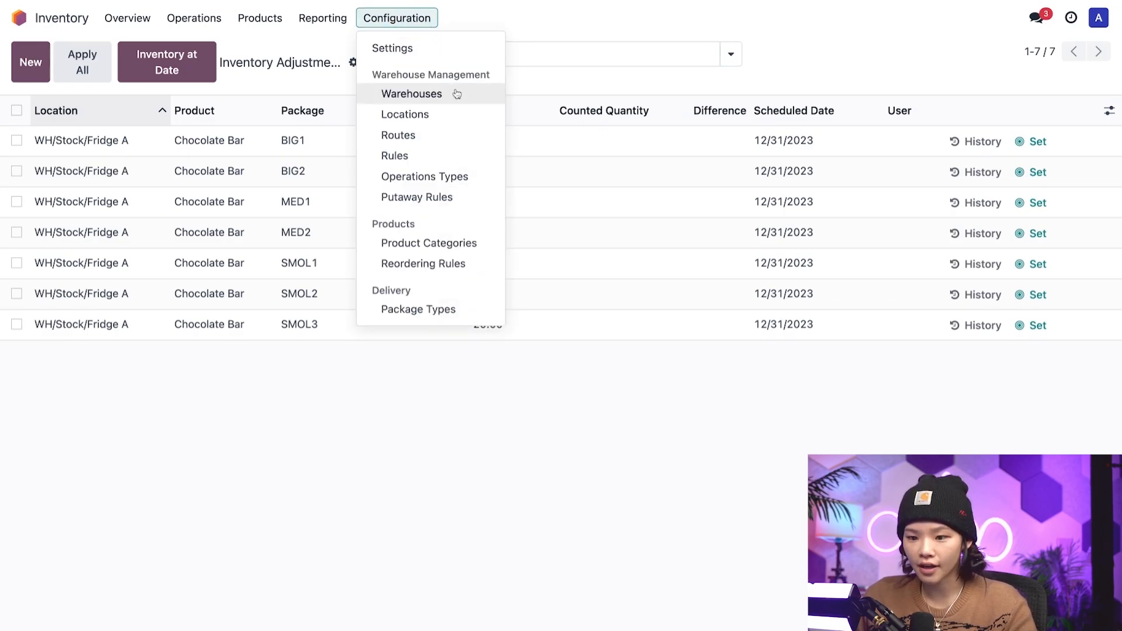
{"action": "left_click", "coordinate": [405, 114]}
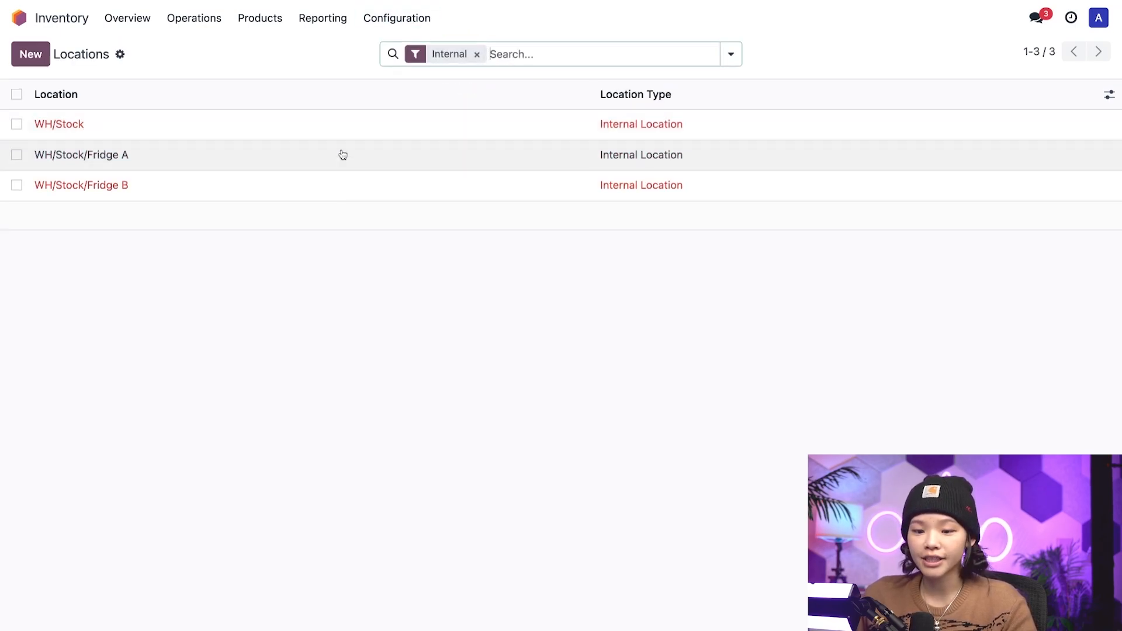
{"action": "left_click", "coordinate": [81, 155]}
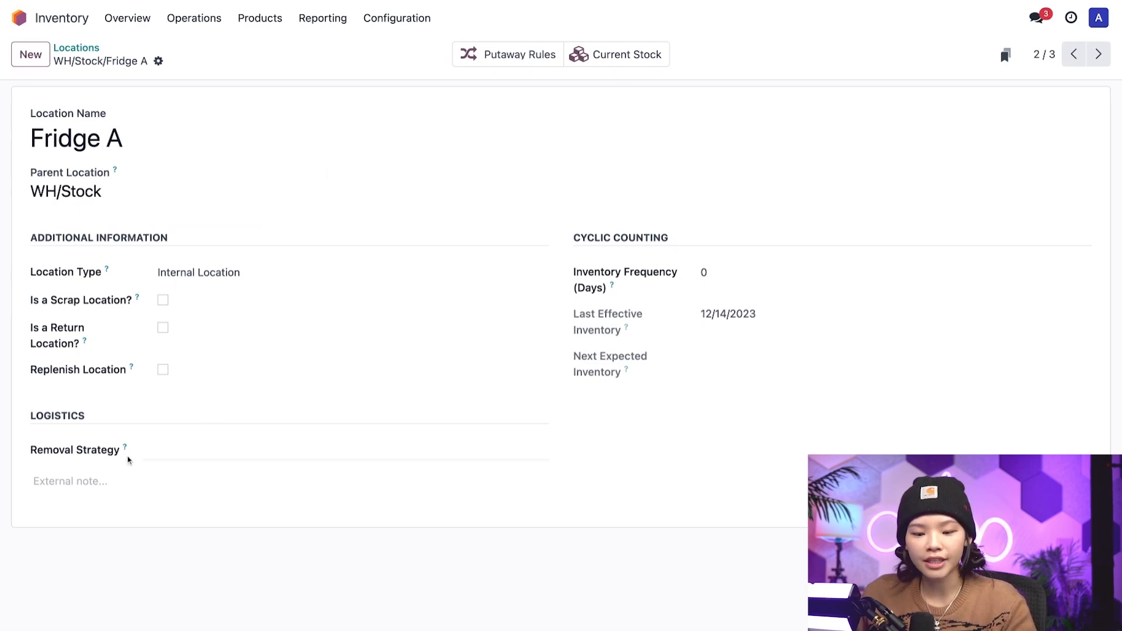
- Set Fridge A's Removal Strategy to Least Packages and return to the apps menu
{"action": "left_click", "coordinate": [344, 451]}
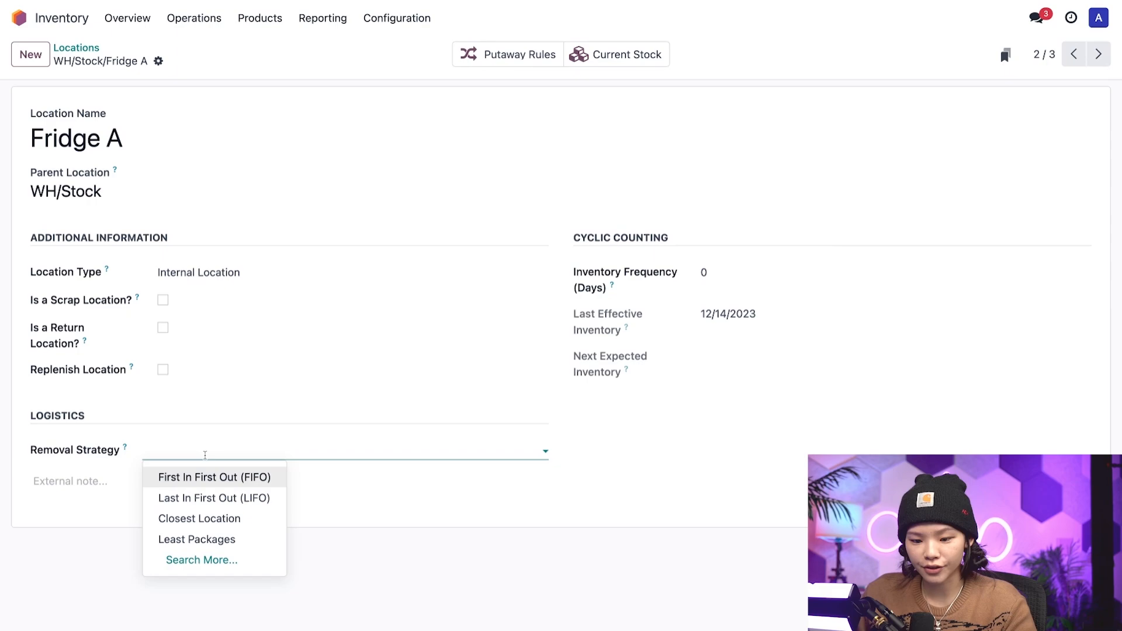
{"action": "left_click", "coordinate": [196, 539]}
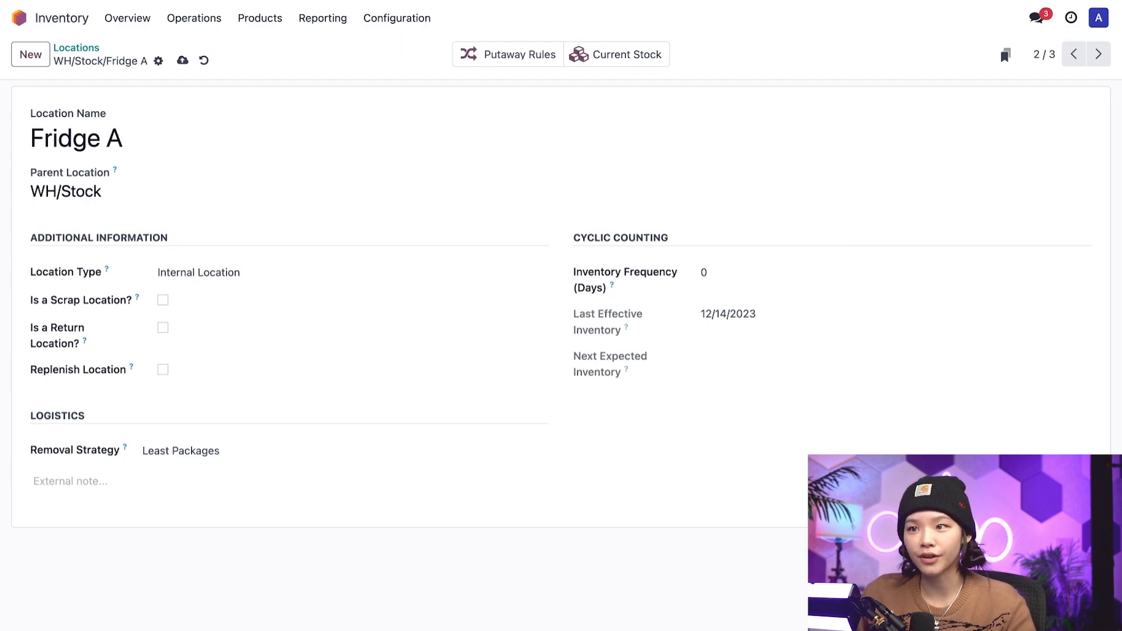
{"action": "left_click", "coordinate": [19, 18]}
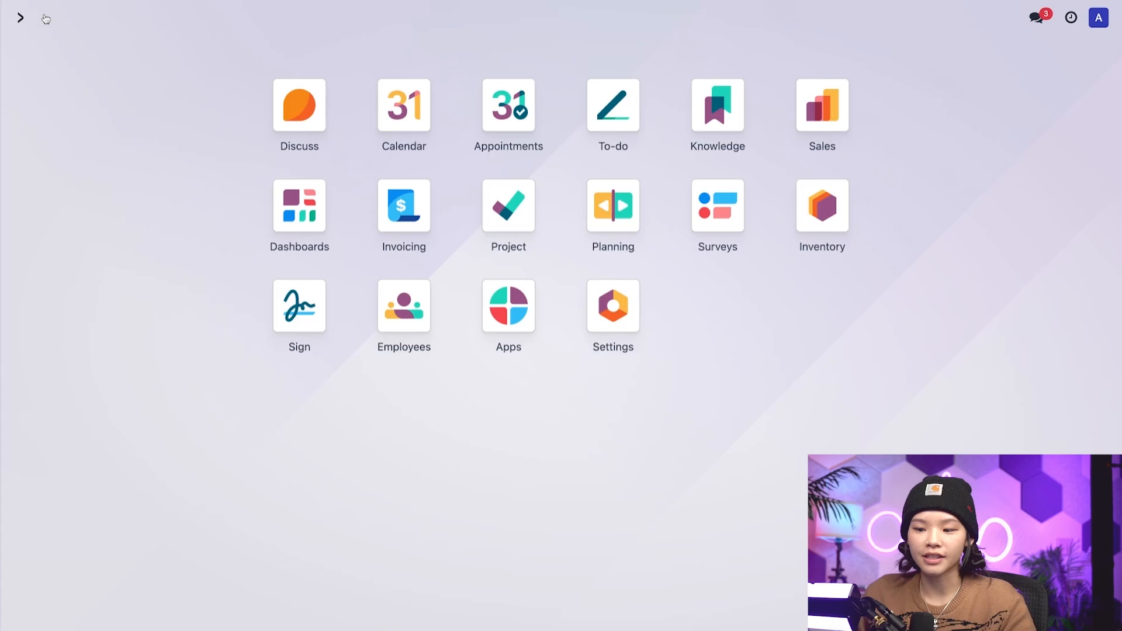
- Start a Sales quotation for Party Planner with a Chocolate Bar line of quantity 100
{"action": "left_click", "coordinate": [821, 106]}
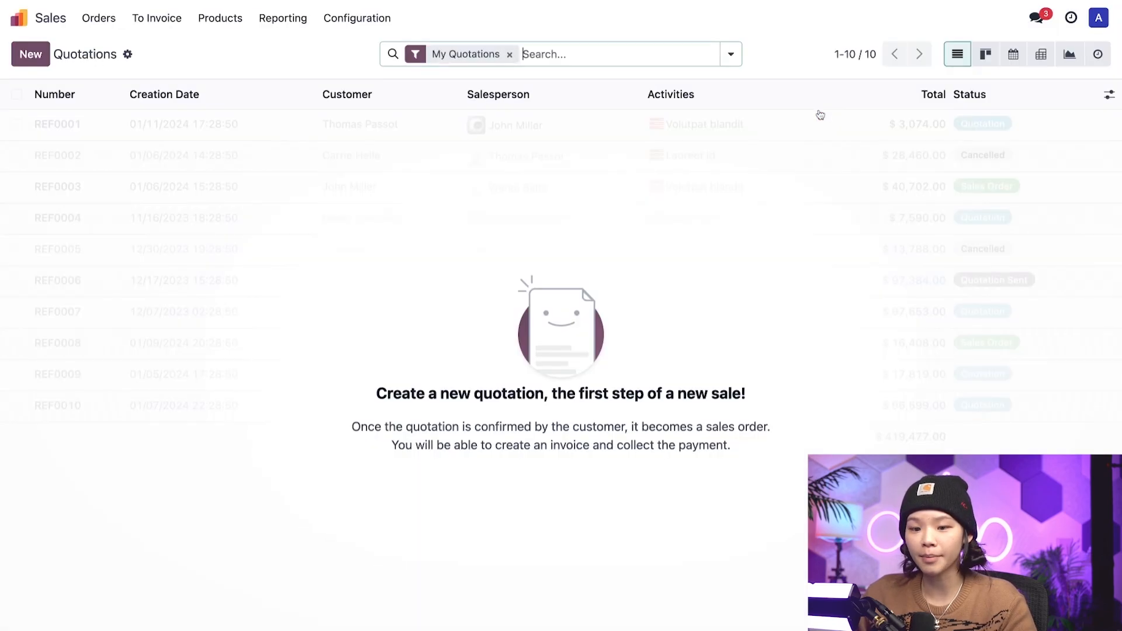
{"action": "left_click", "coordinate": [29, 53]}
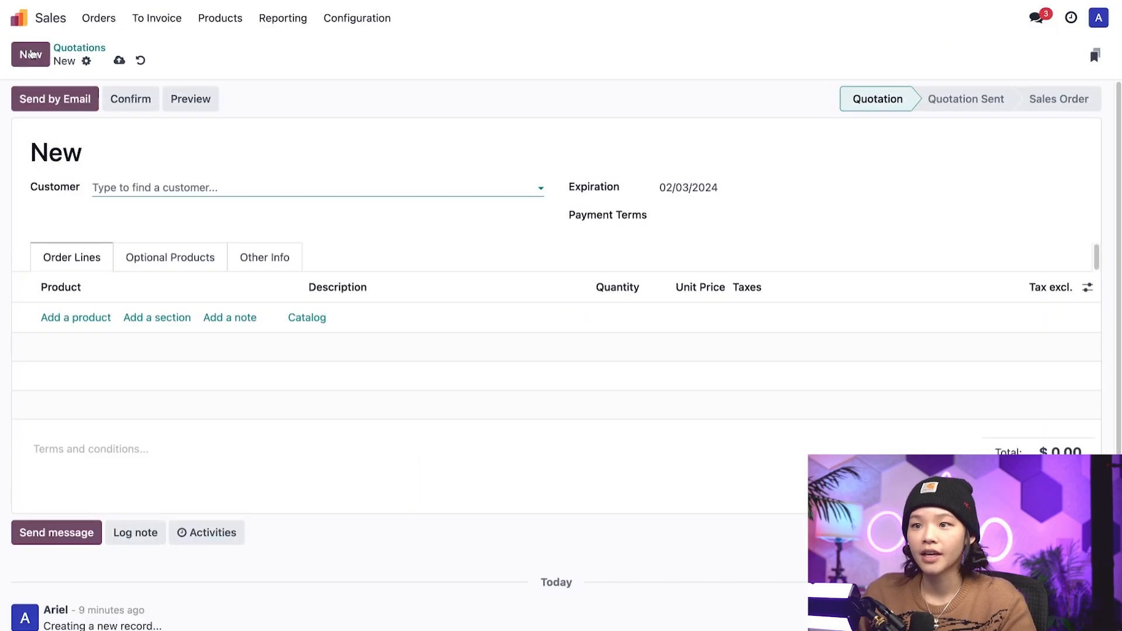
{"action": "left_click", "coordinate": [315, 187]}
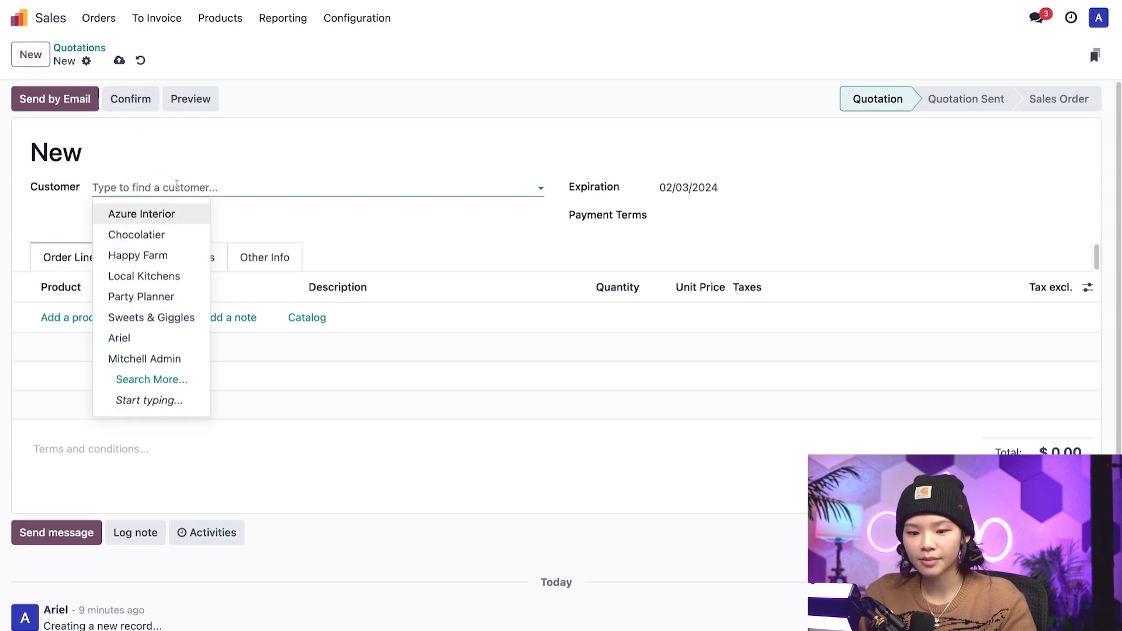
{"action": "left_click", "coordinate": [142, 296]}
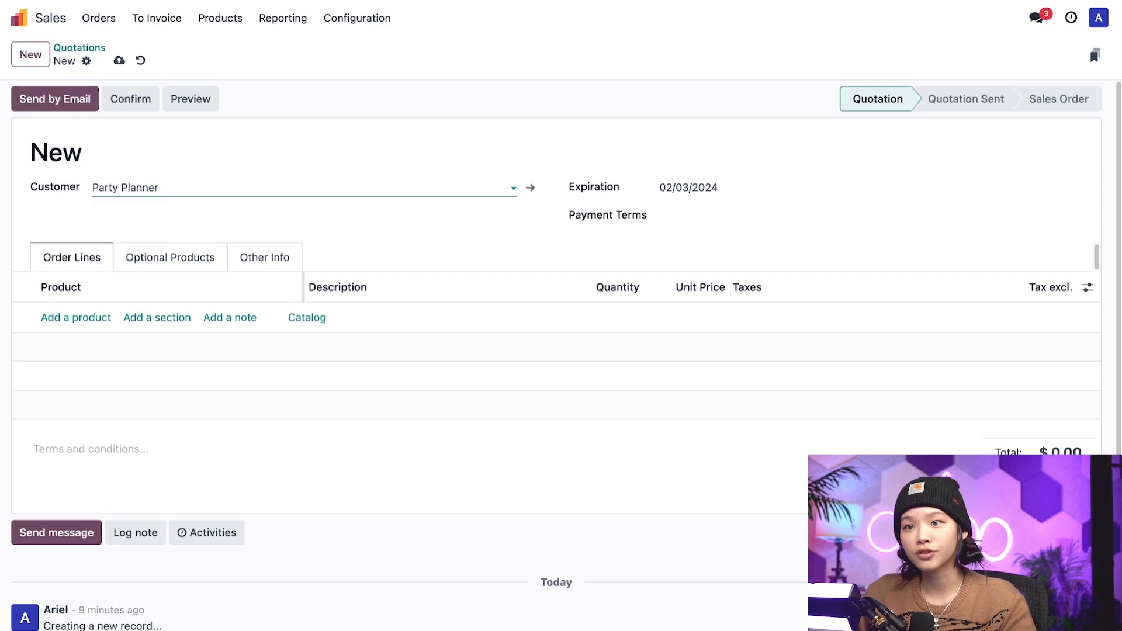
{"action": "left_click", "coordinate": [74, 316]}
{"action": "type", "text": "Chocolate Bar"}
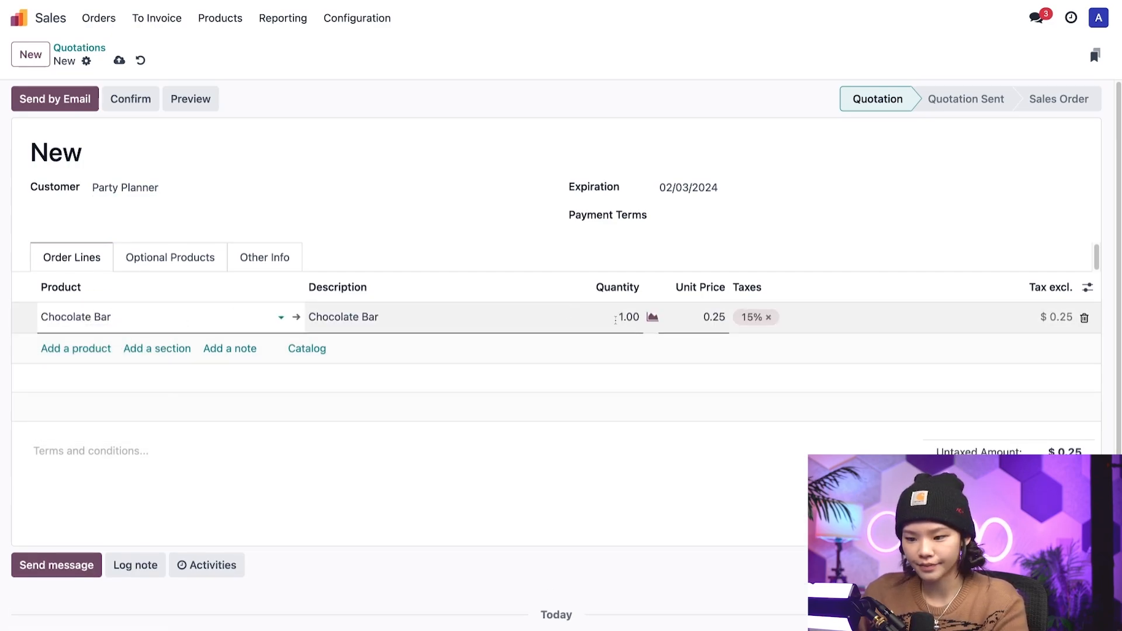
{"action": "type", "text": "100"}
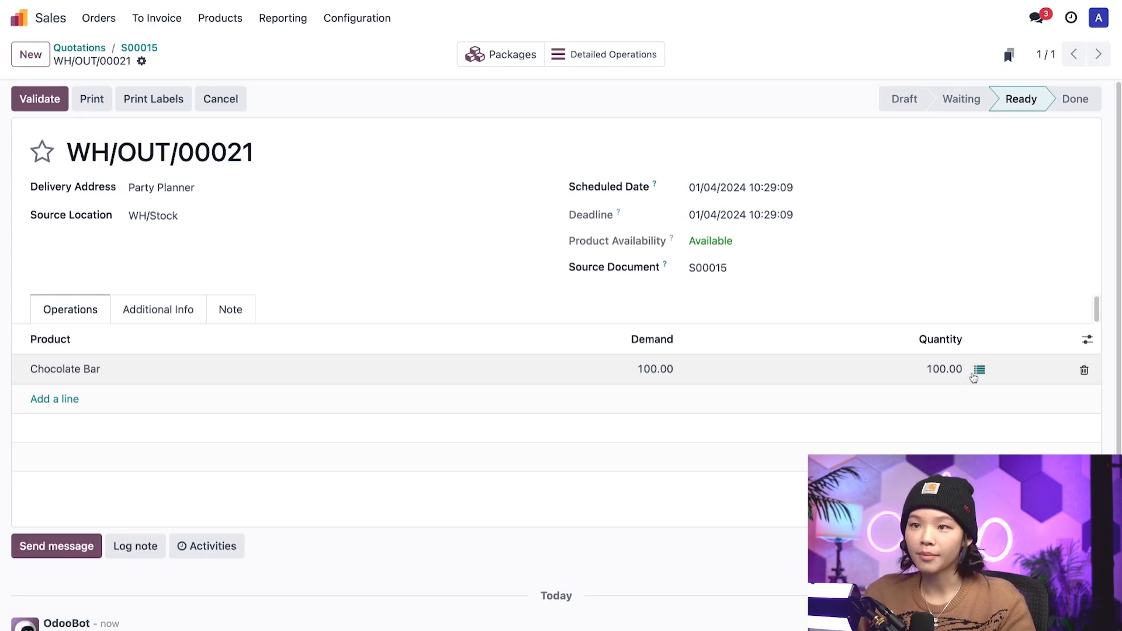
- Review the Chocolate Bar line's pick of 100 from package BIG1, then close the details
{"action": "left_click", "coordinate": [980, 371]}
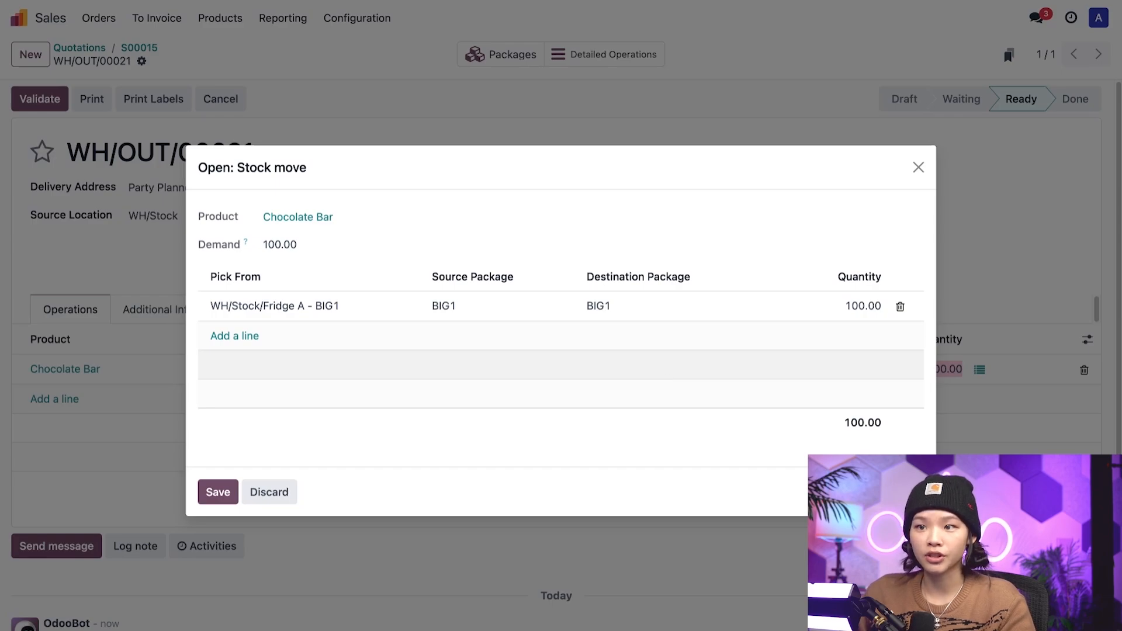
{"action": "mouse_move", "coordinate": [478, 322]}
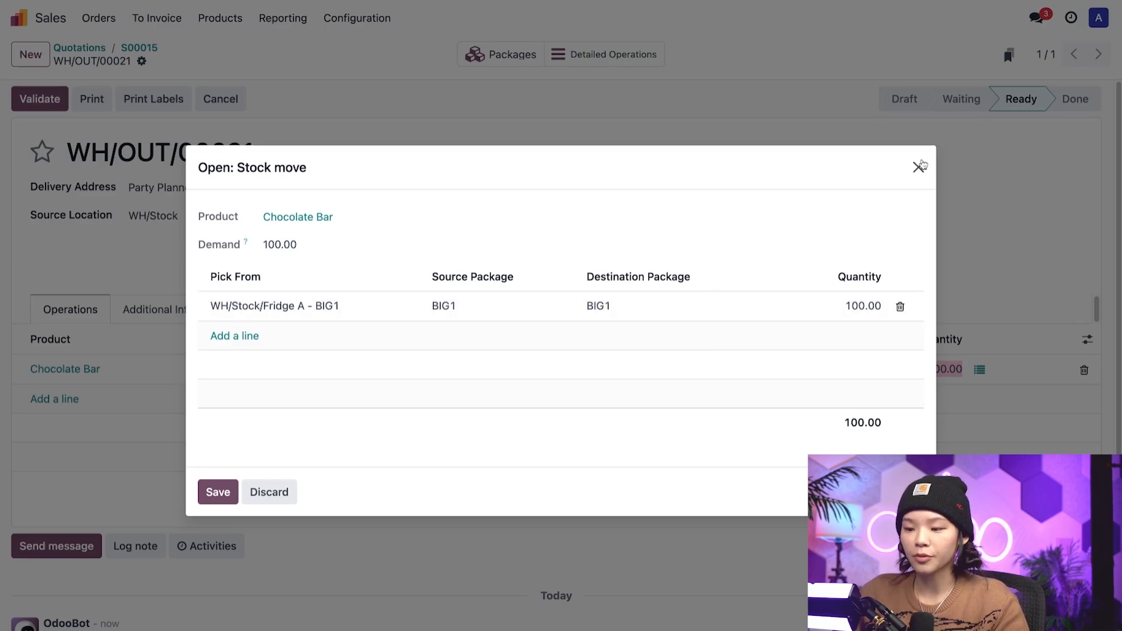
{"action": "left_click", "coordinate": [921, 167]}
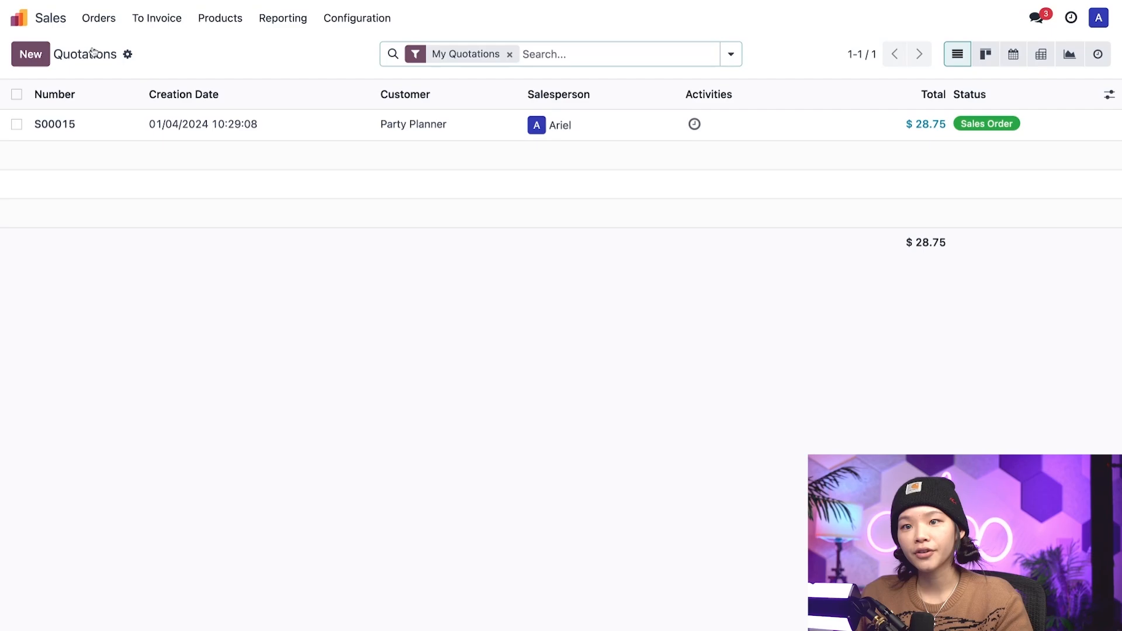
- Start a new quotation for Sweets & Giggles with a Chocolate Bar line of 60
{"action": "left_click", "coordinate": [29, 54]}
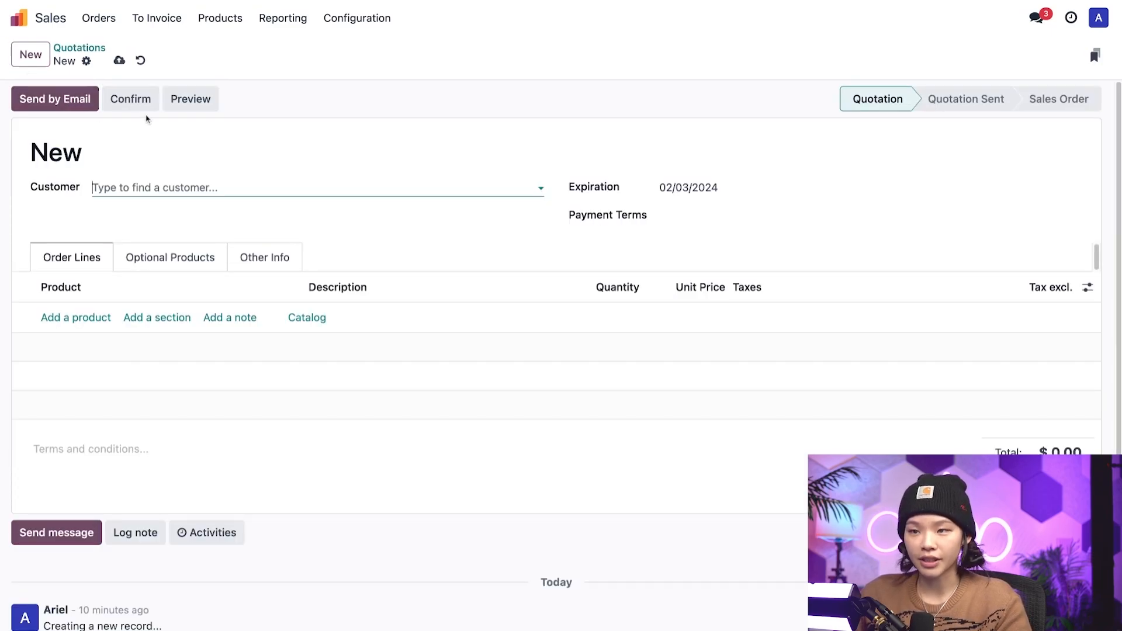
{"action": "left_click", "coordinate": [315, 187]}
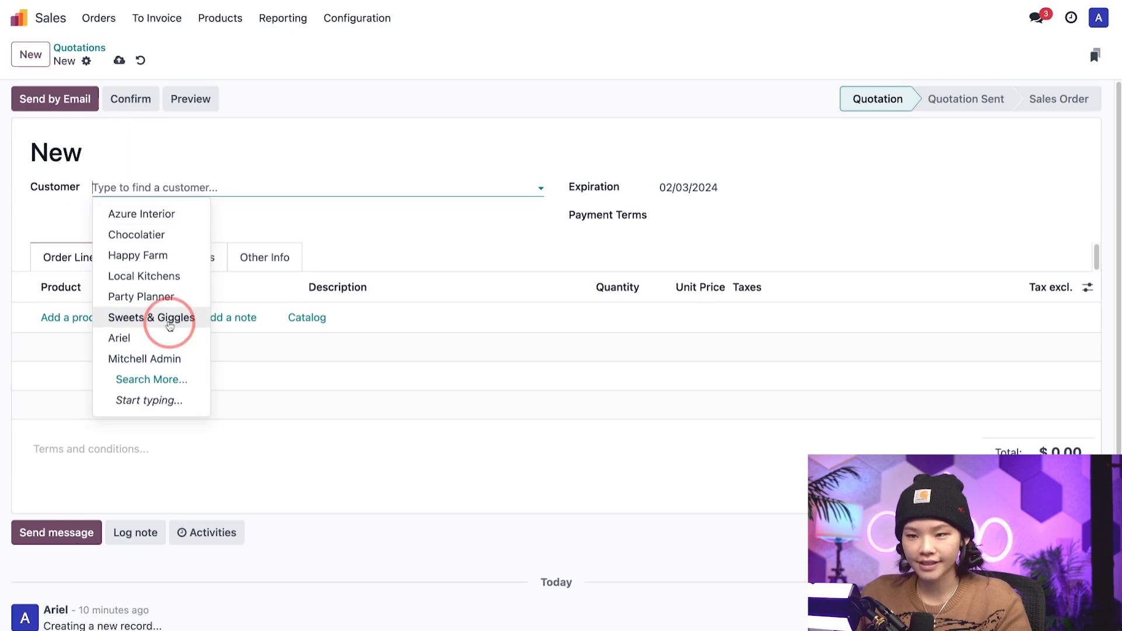
{"action": "left_click", "coordinate": [151, 317]}
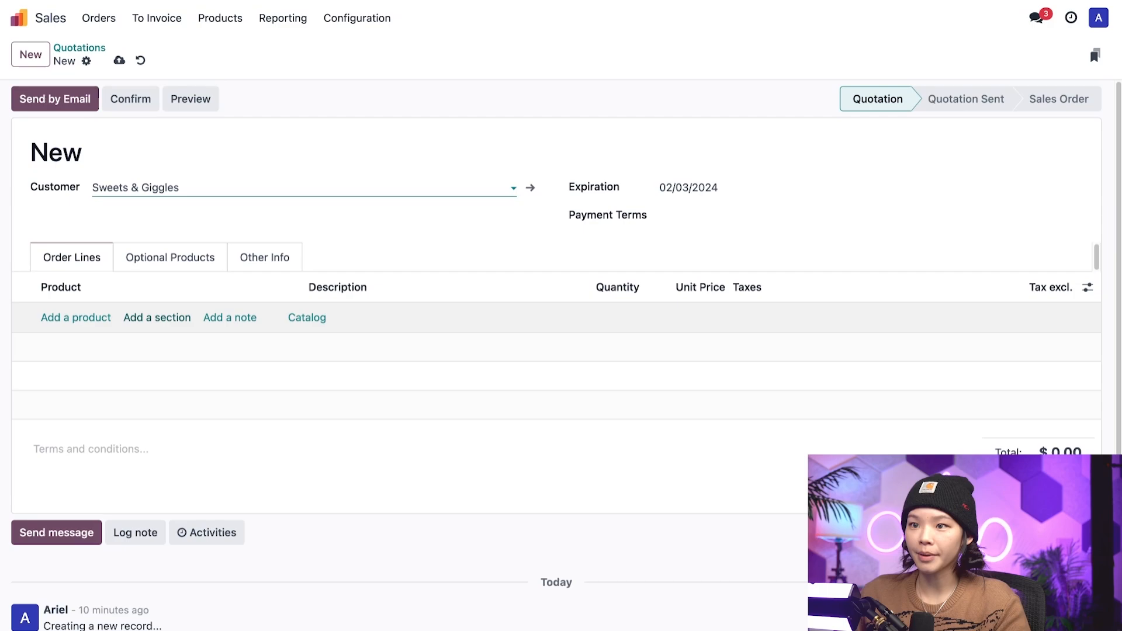
{"action": "left_click", "coordinate": [75, 317]}
{"action": "type", "text": "60"}
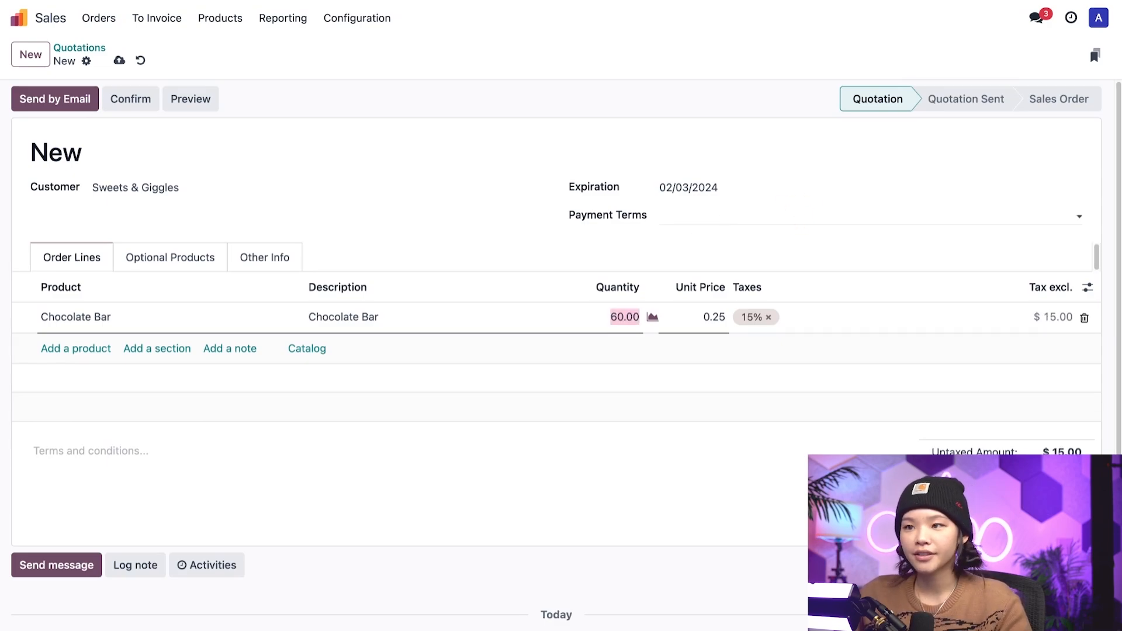
- Confirm the quotation as sales order S00016 and go to its delivery WH/OUT/00022
{"action": "left_click", "coordinate": [130, 99]}
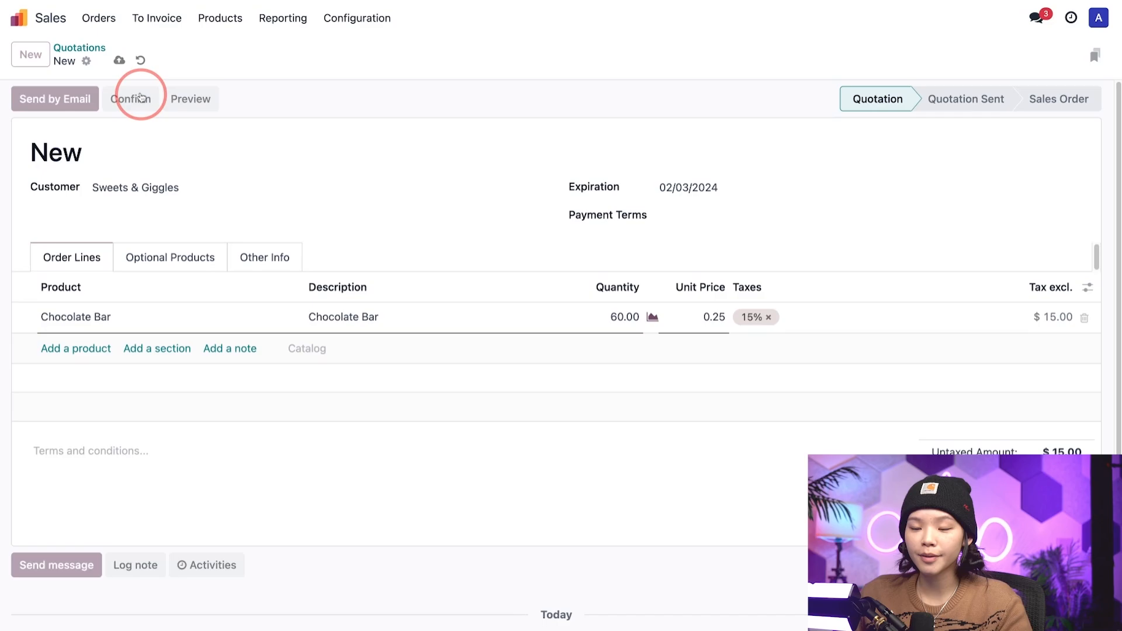
{"action": "left_click", "coordinate": [131, 98]}
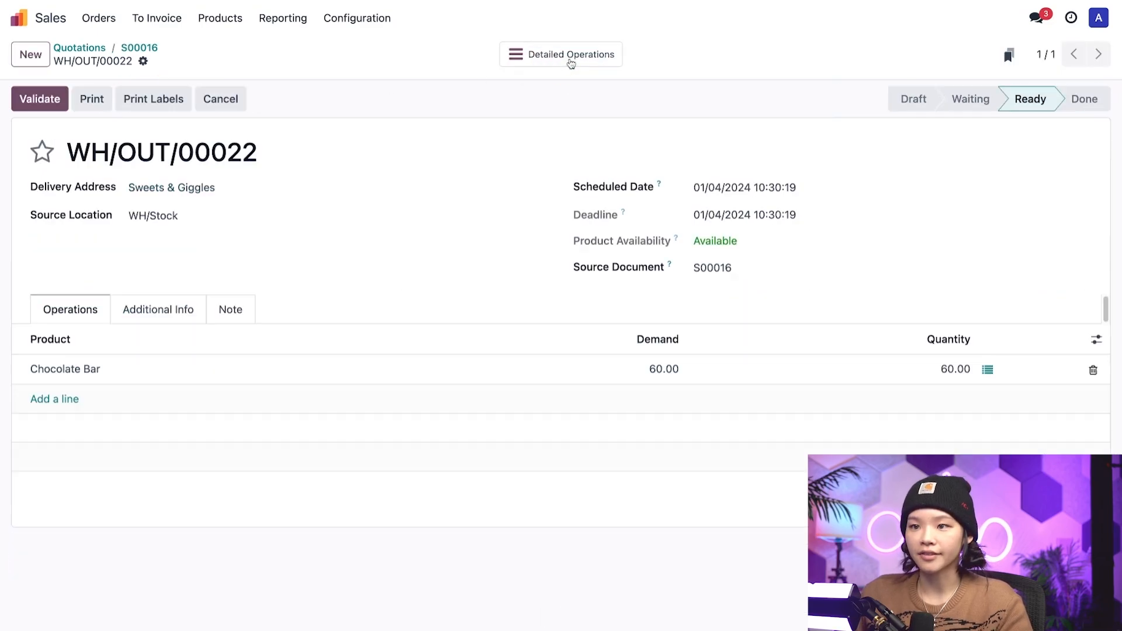
- Show the 60-bar pick from package BIG2 and select its Destination Package field
{"action": "left_click", "coordinate": [989, 369]}
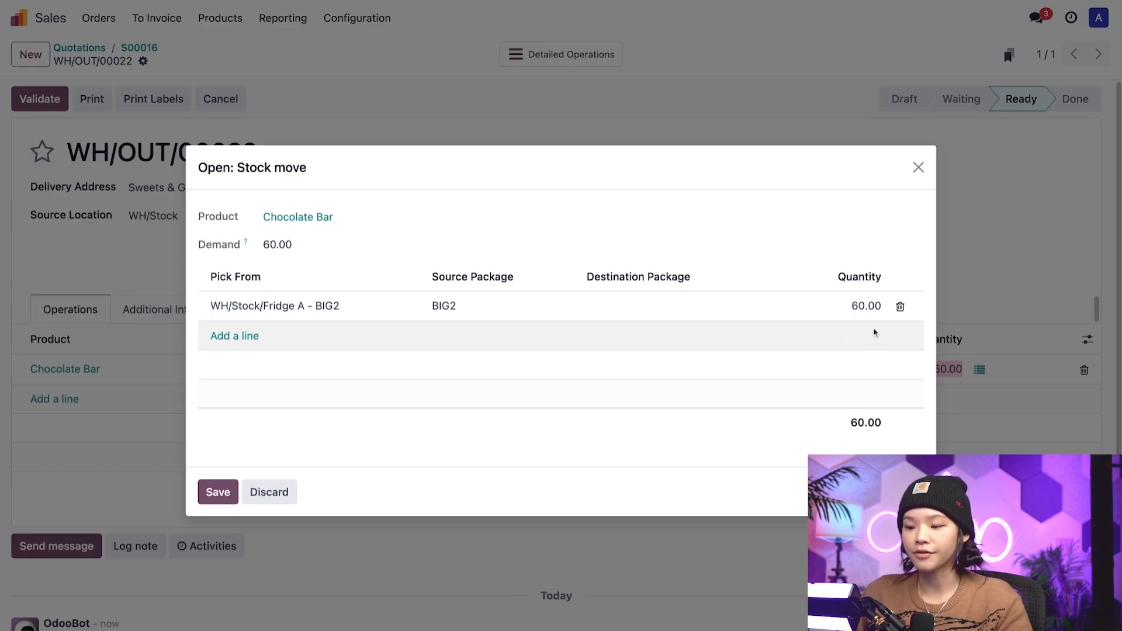
{"action": "mouse_move", "coordinate": [340, 250]}
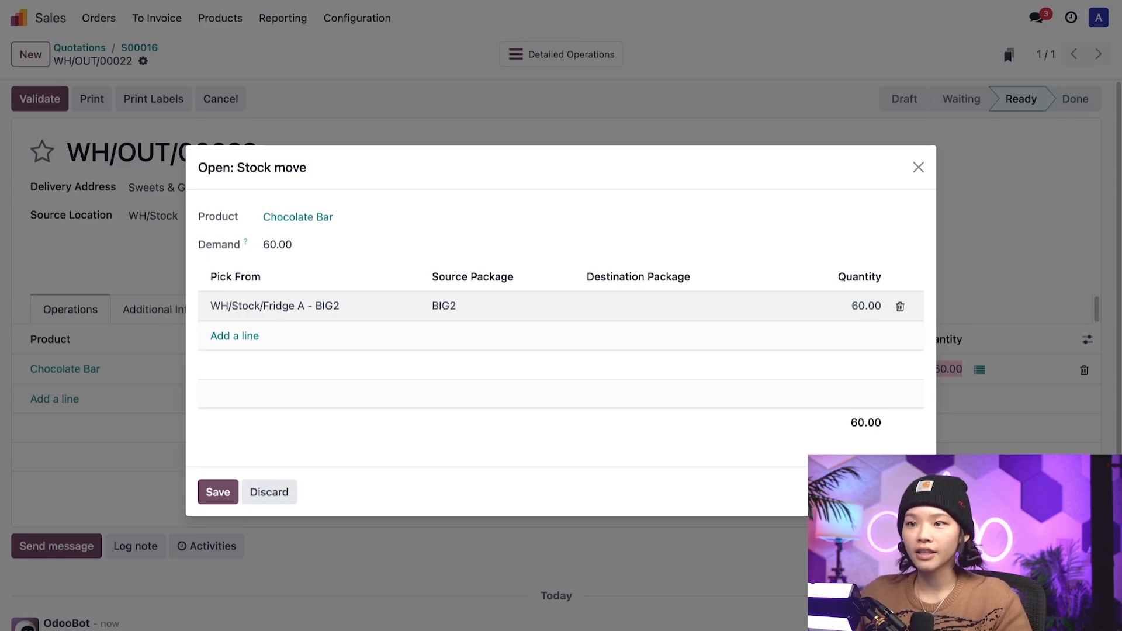
{"action": "left_click", "coordinate": [674, 305]}
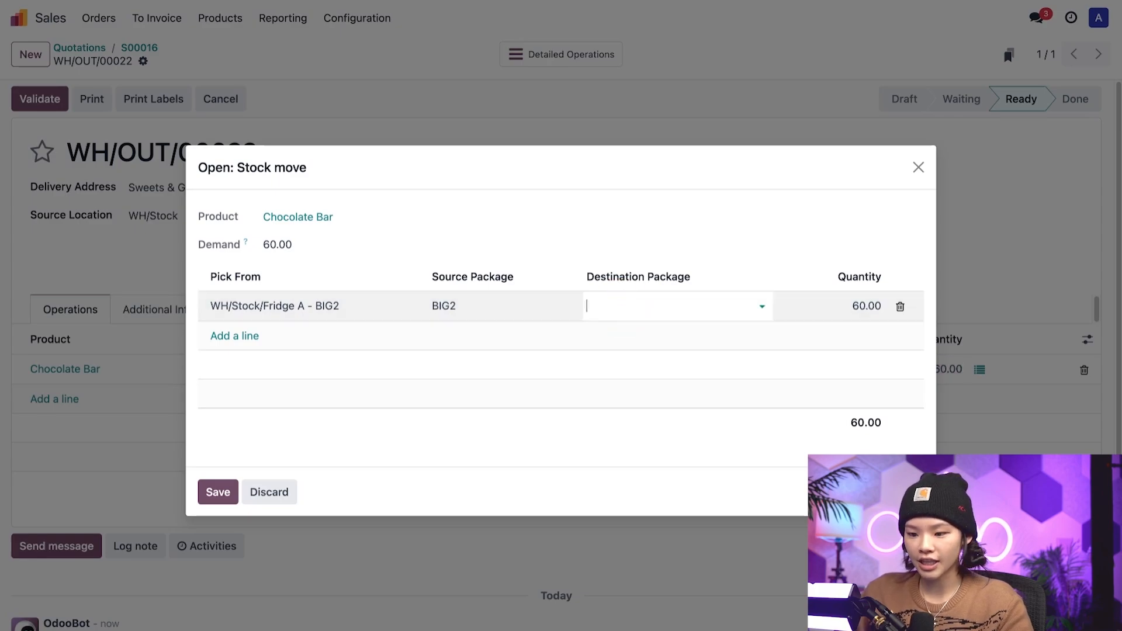